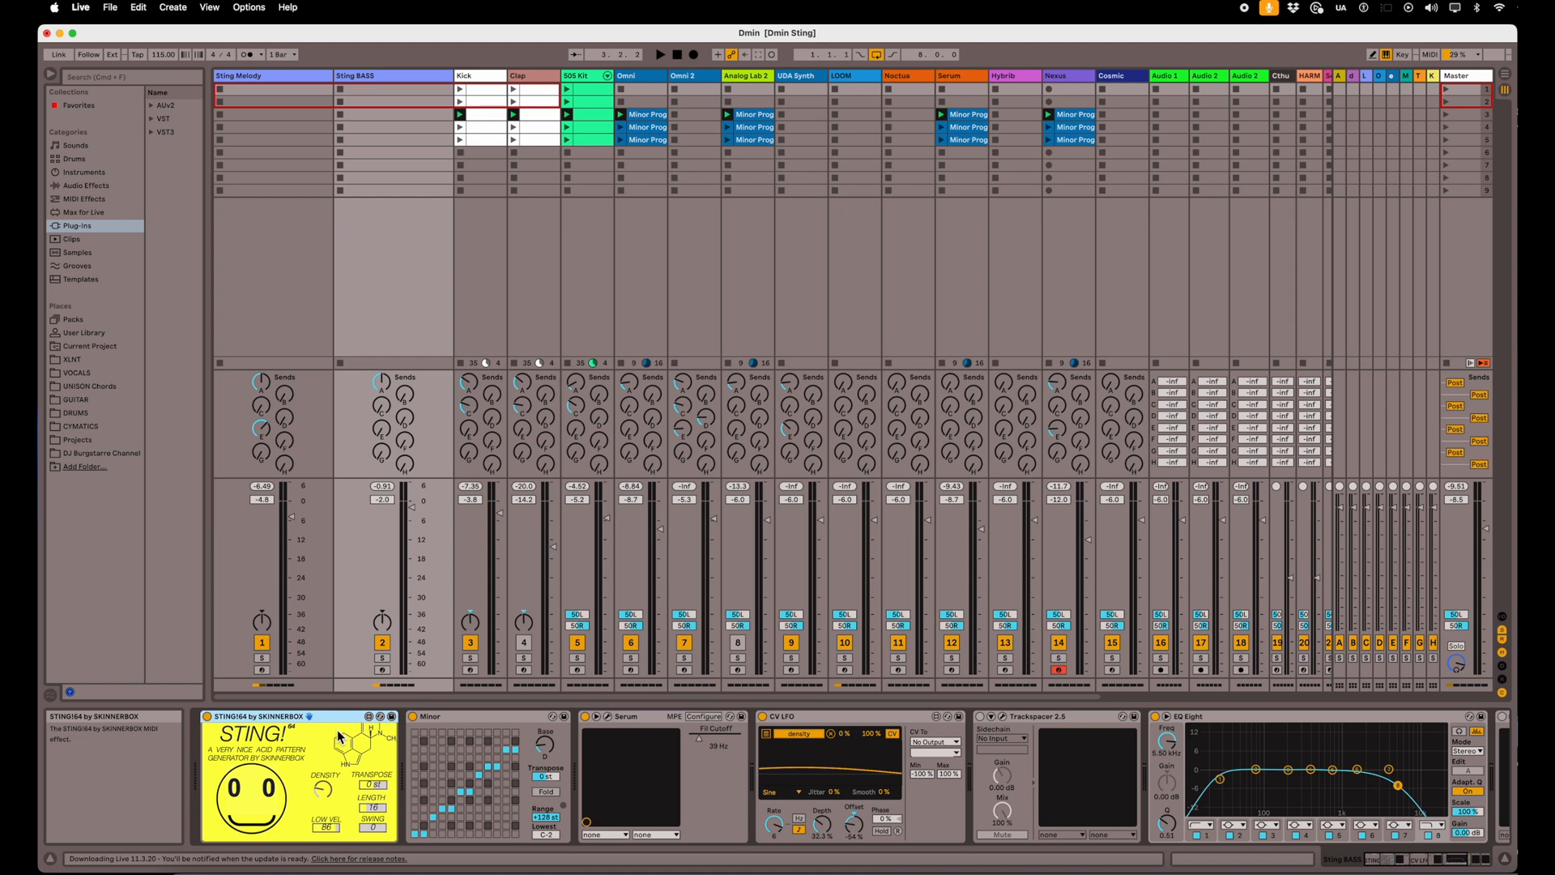
mouse_move(448, 704)
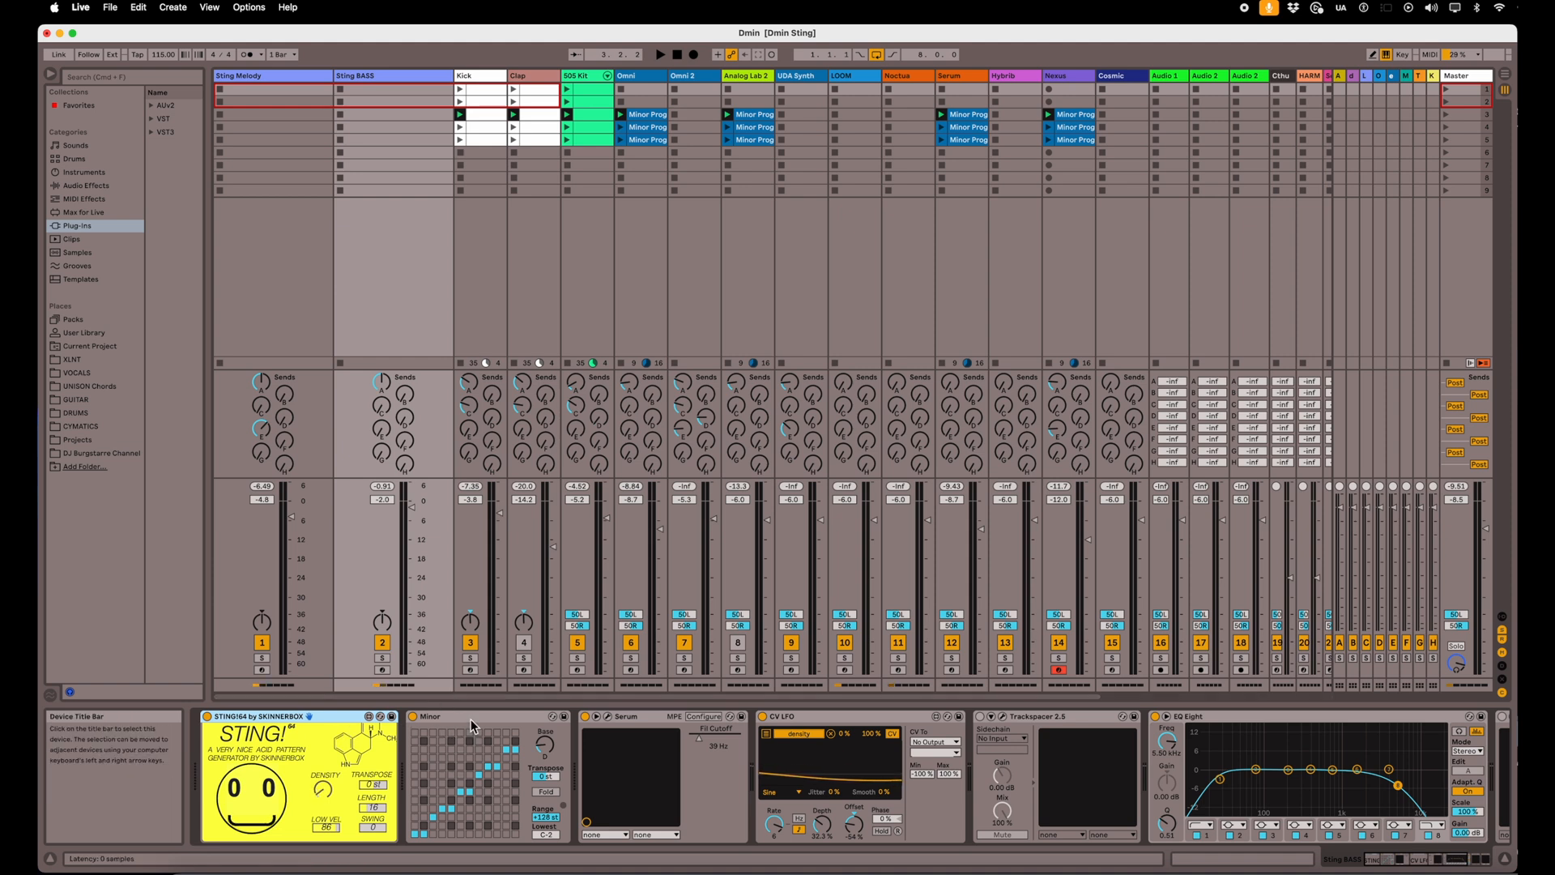
Select the Sting Melody track to show its CV LFO mapped to density and Fil Cutoff.
click(428, 716)
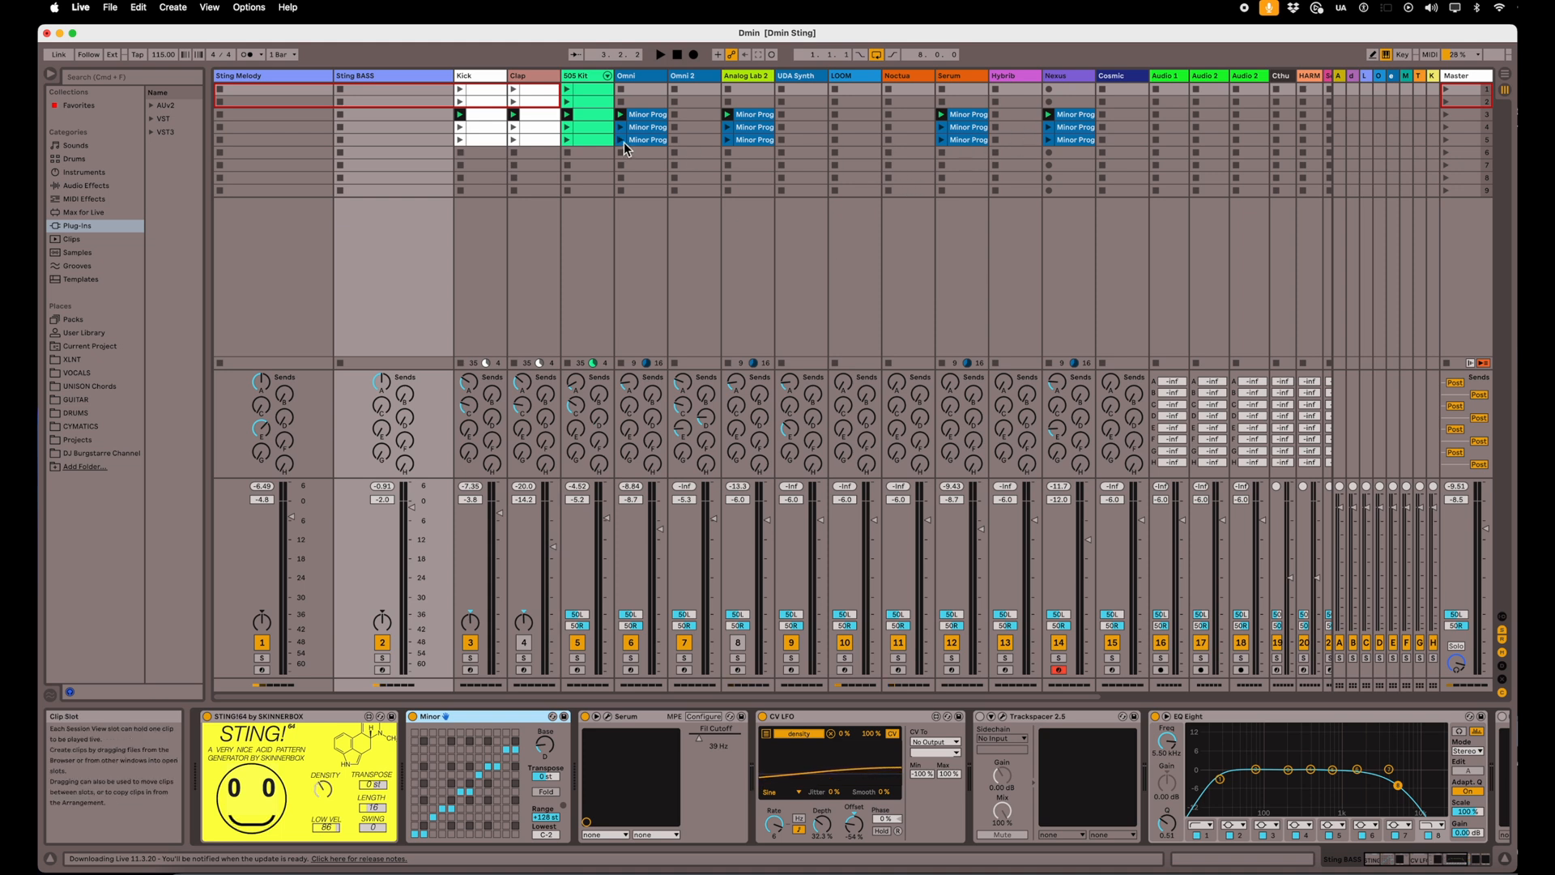
mouse_move(897, 149)
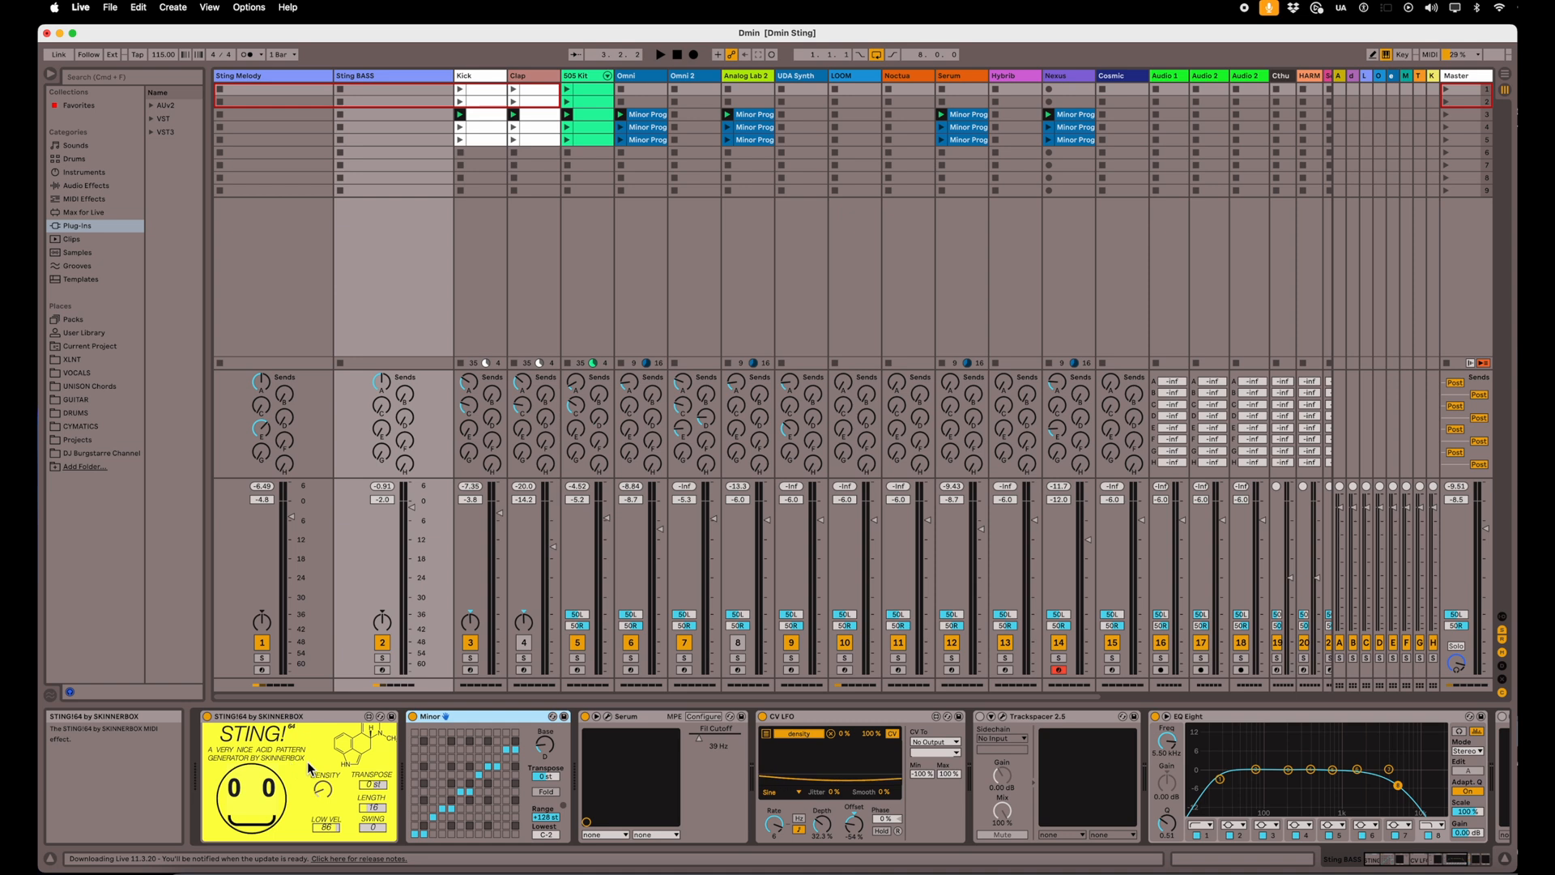
mouse_move(505, 765)
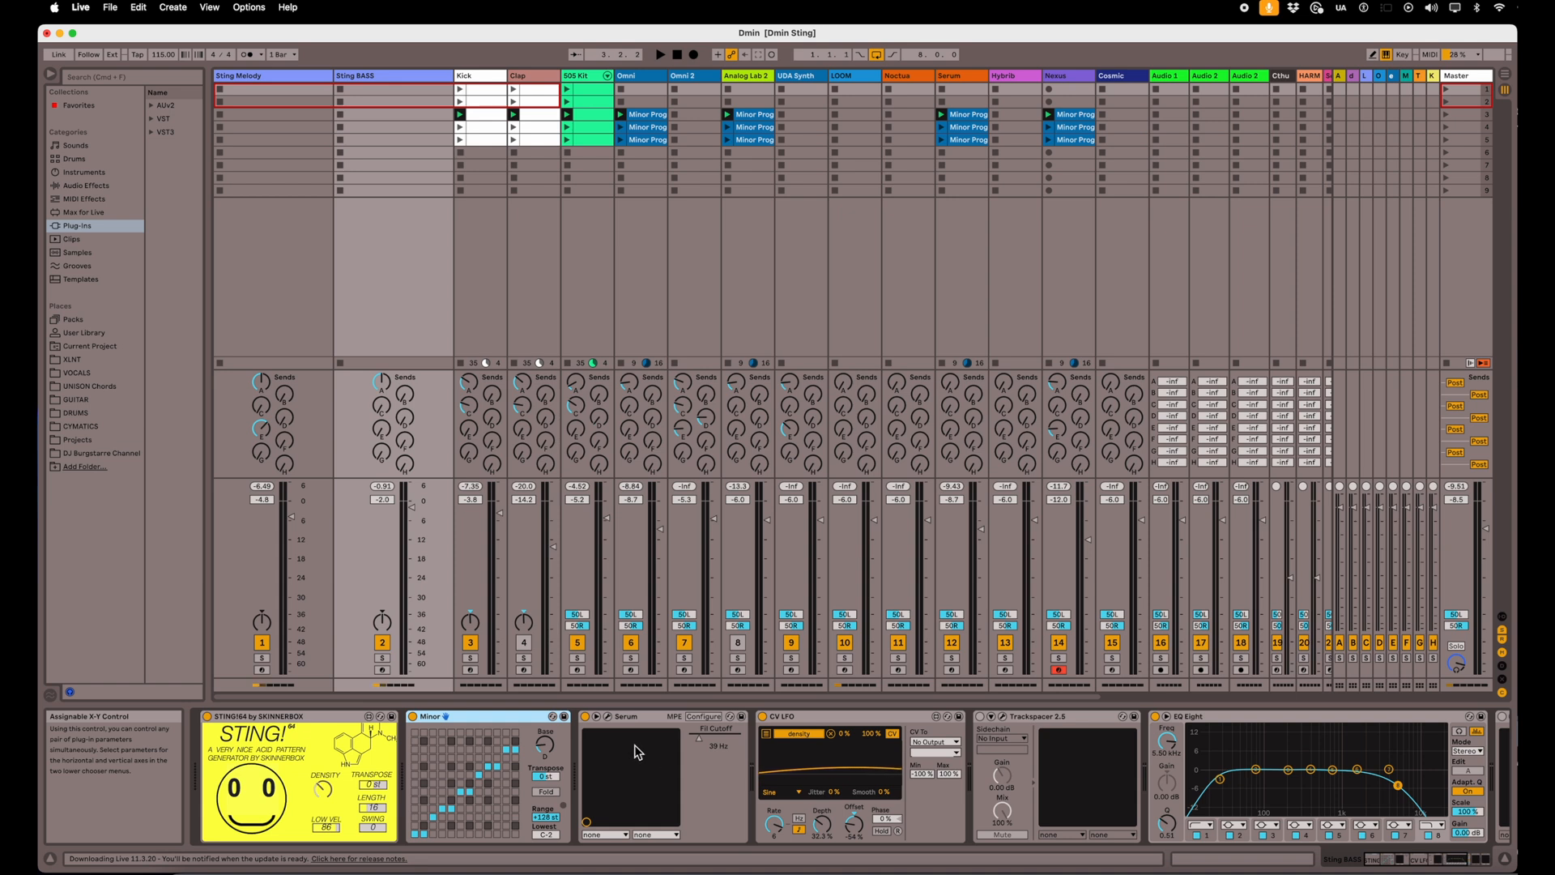
mouse_move(469, 783)
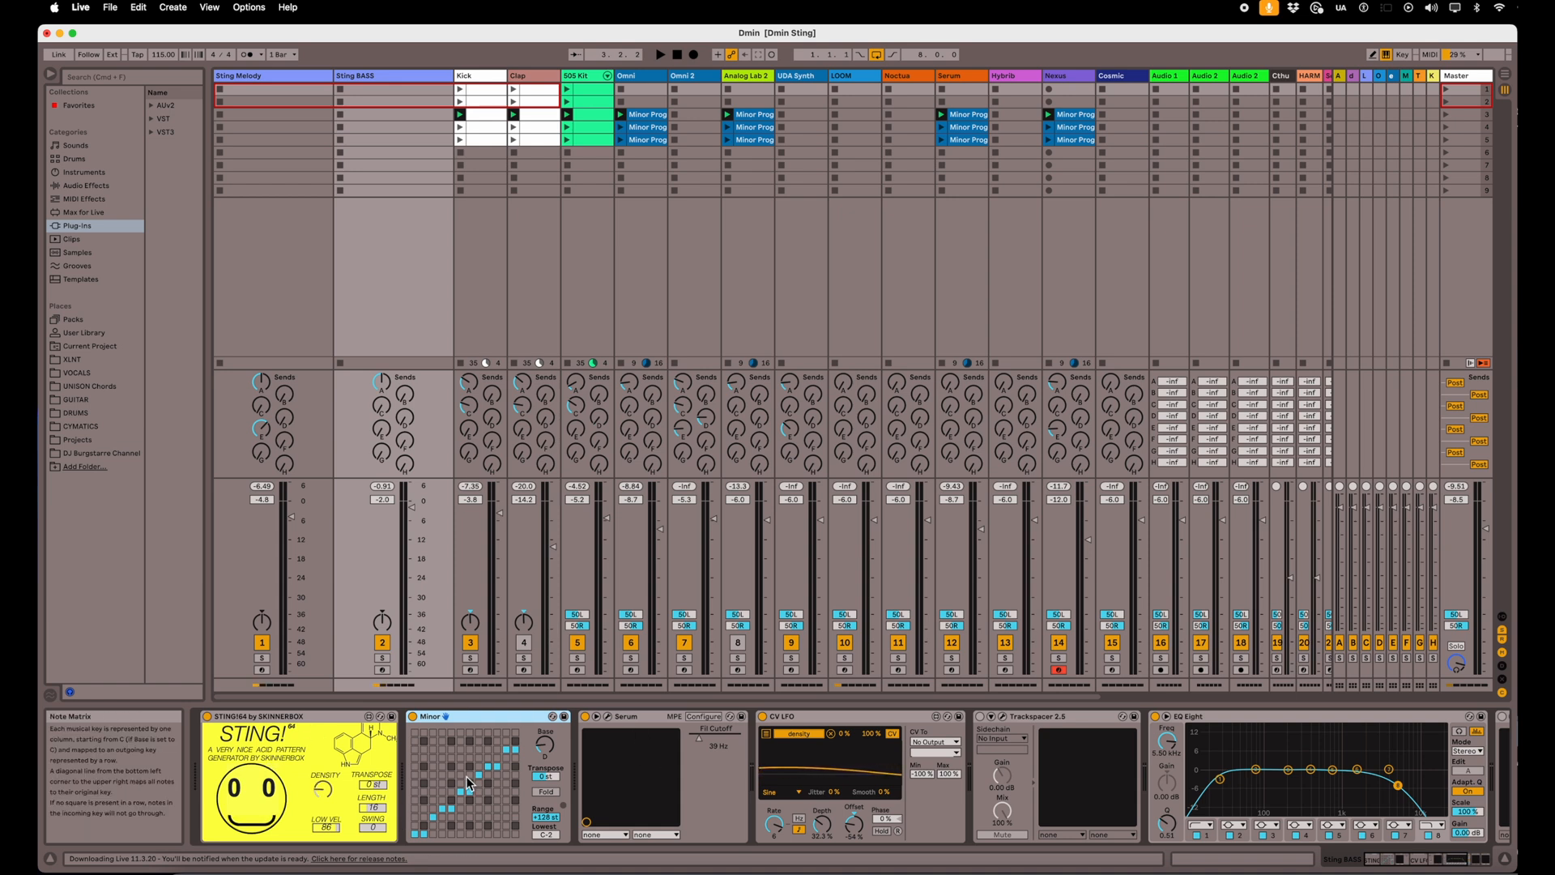
click(478, 772)
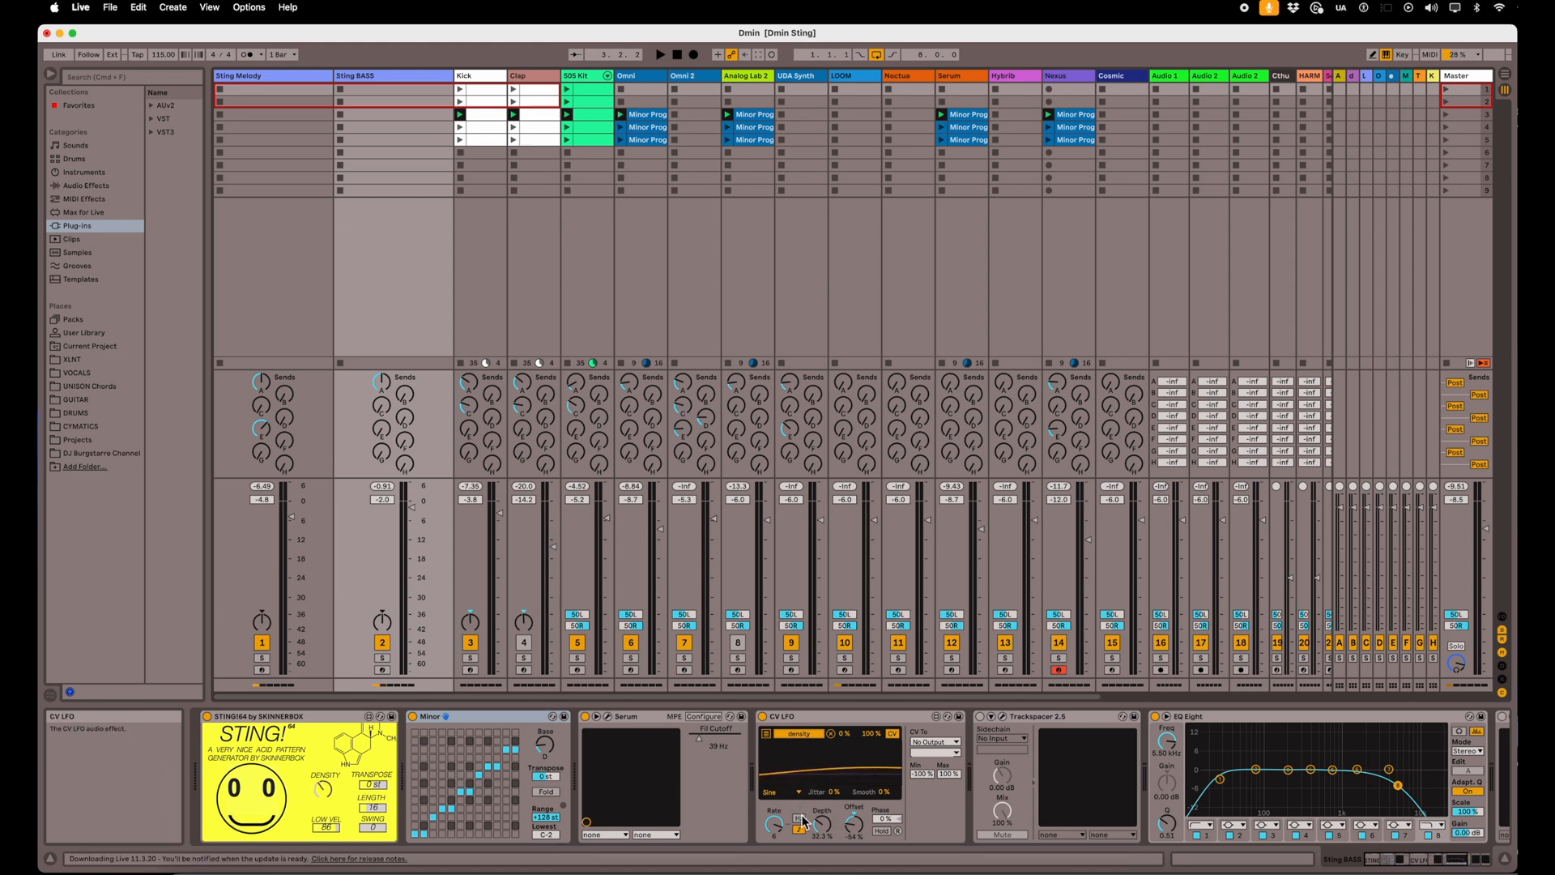
mouse_move(438, 797)
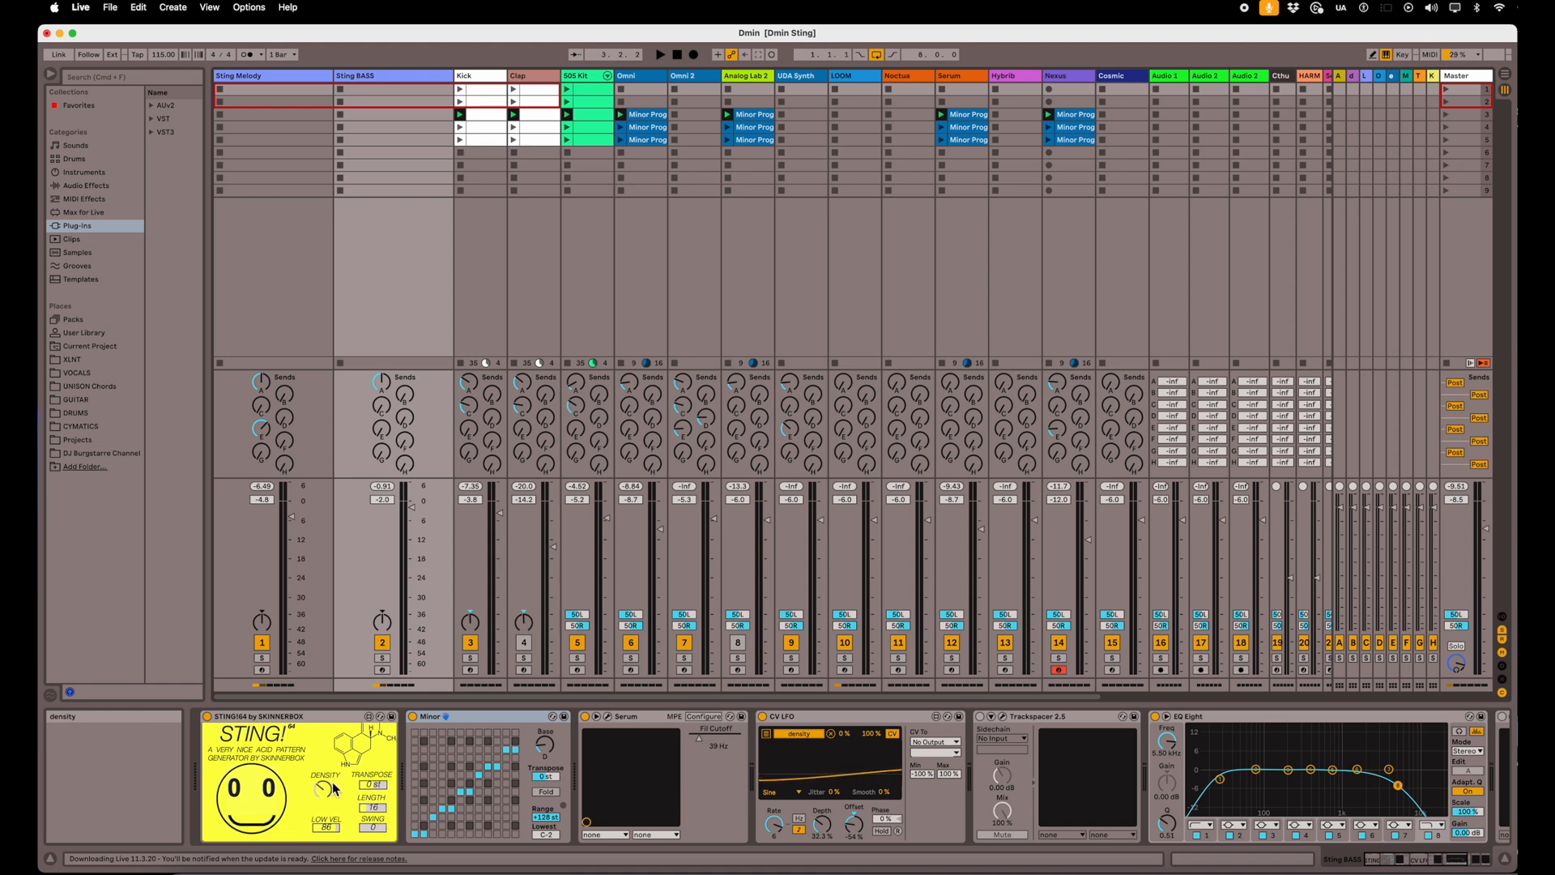
mouse_move(324, 788)
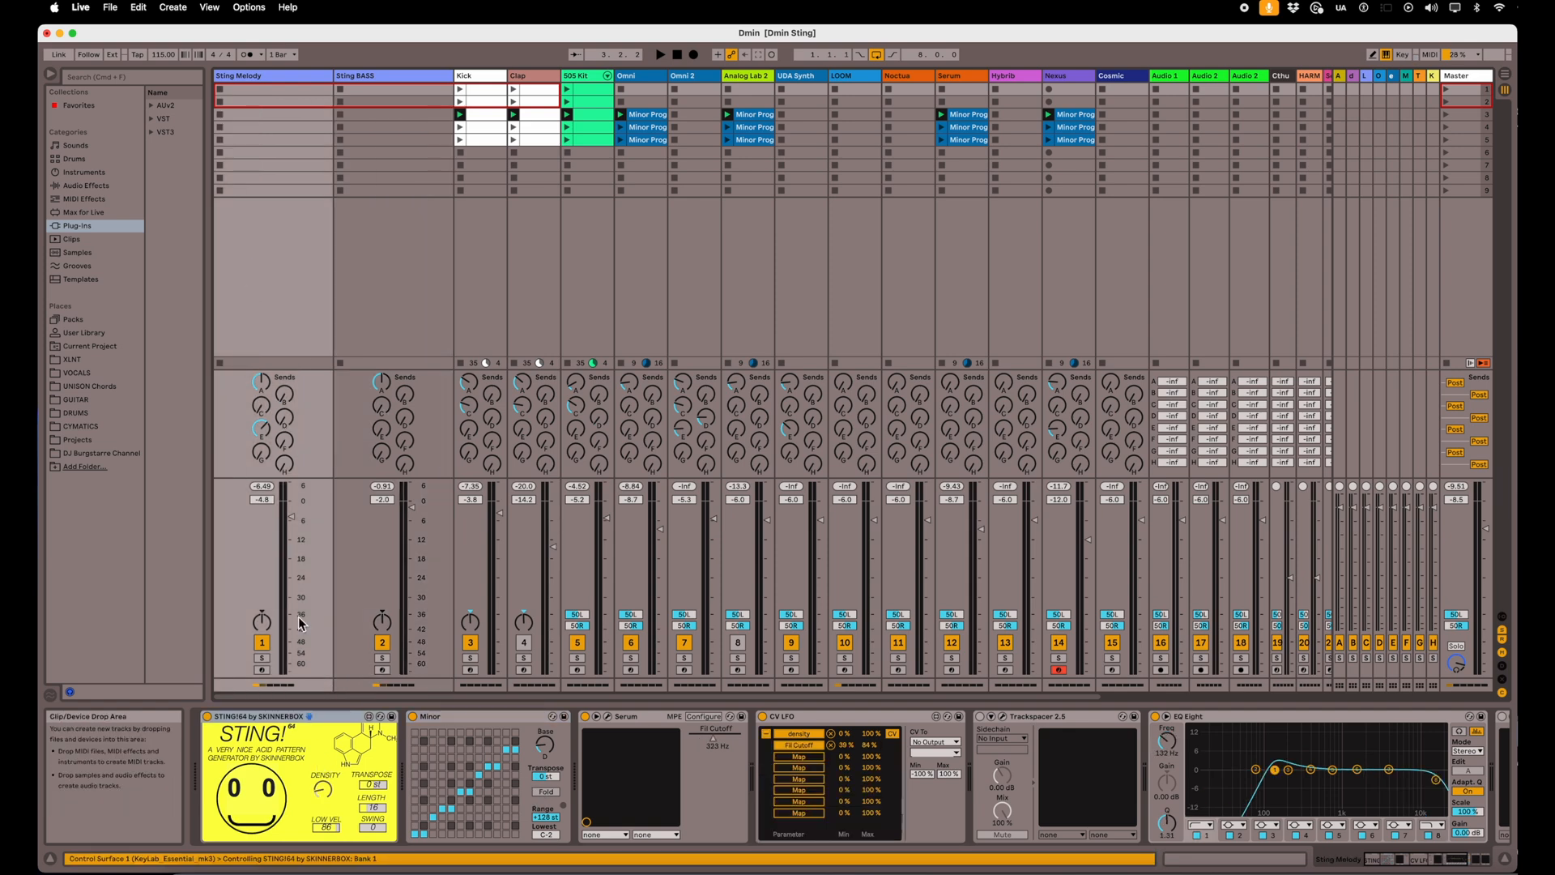
Solo the Sting Melody track and start playback of the acid patterns.
click(260, 658)
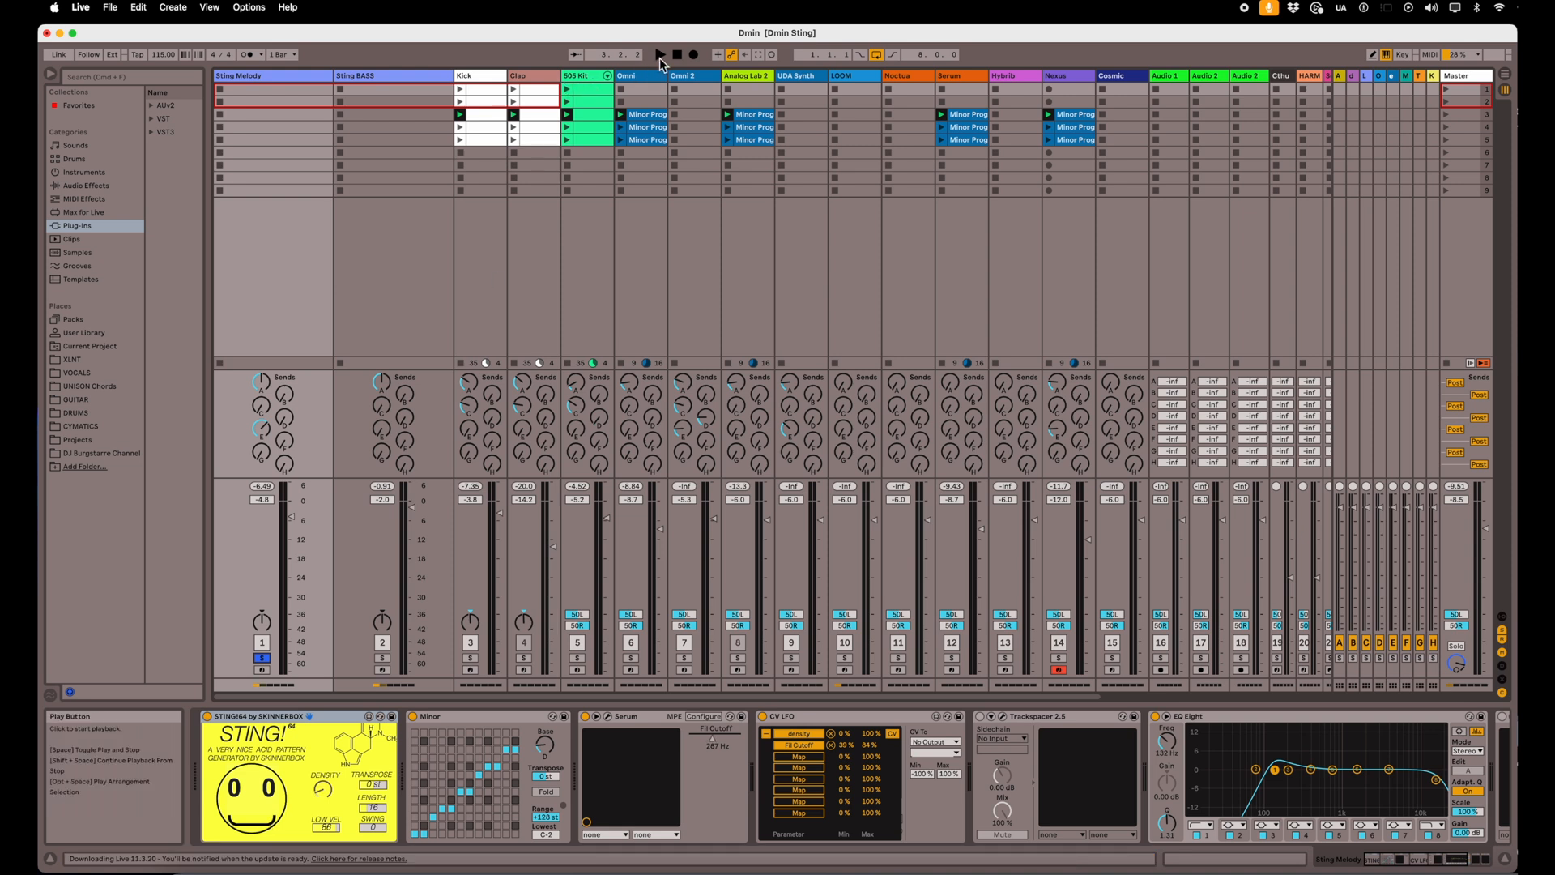
click(658, 54)
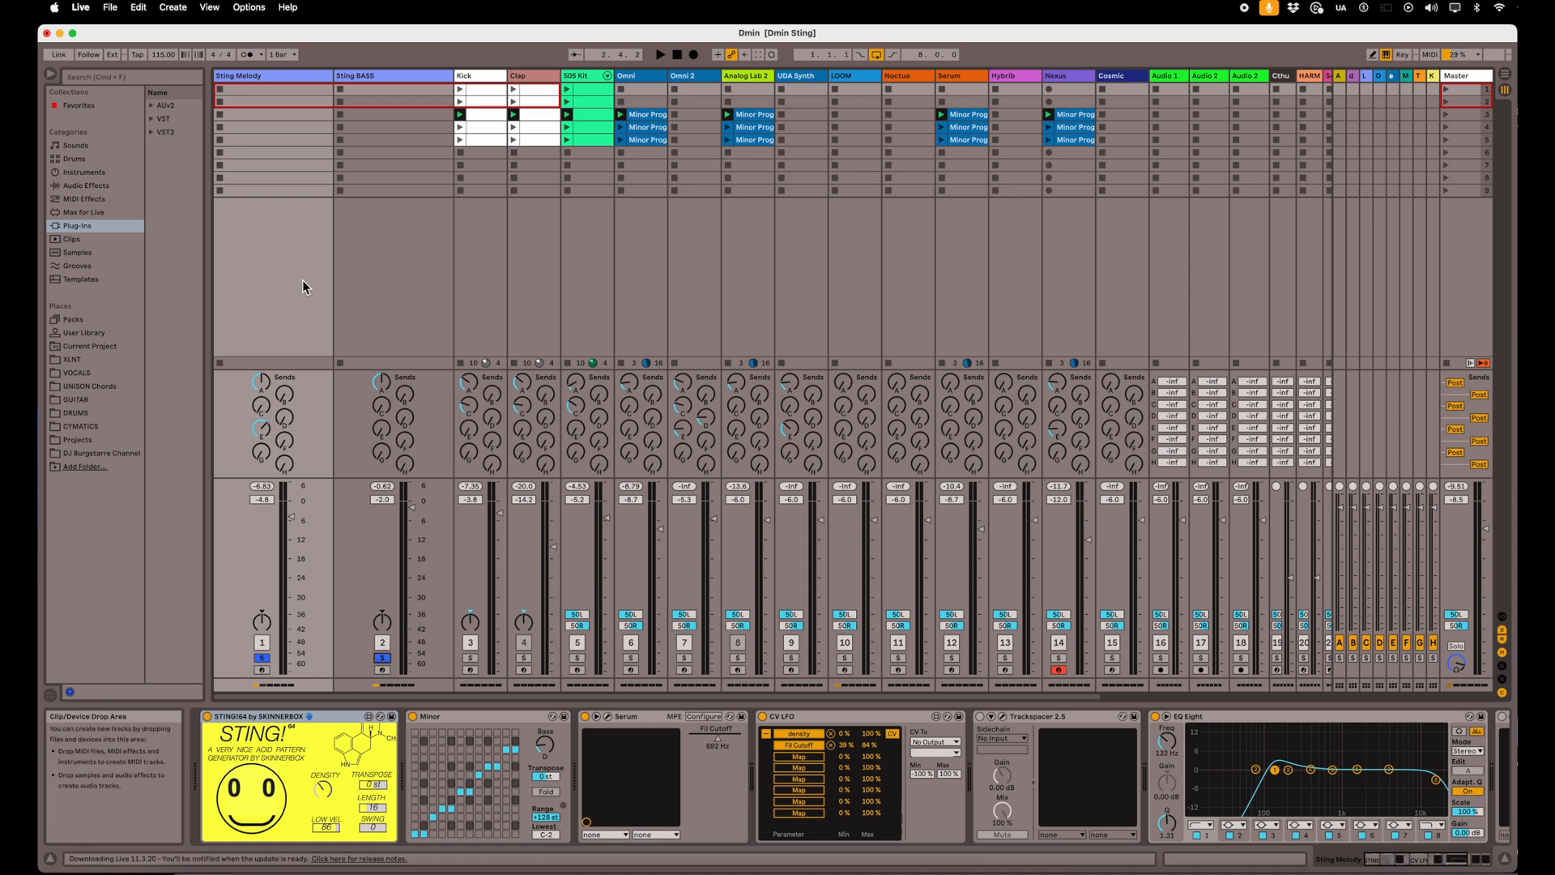
mouse_move(659, 54)
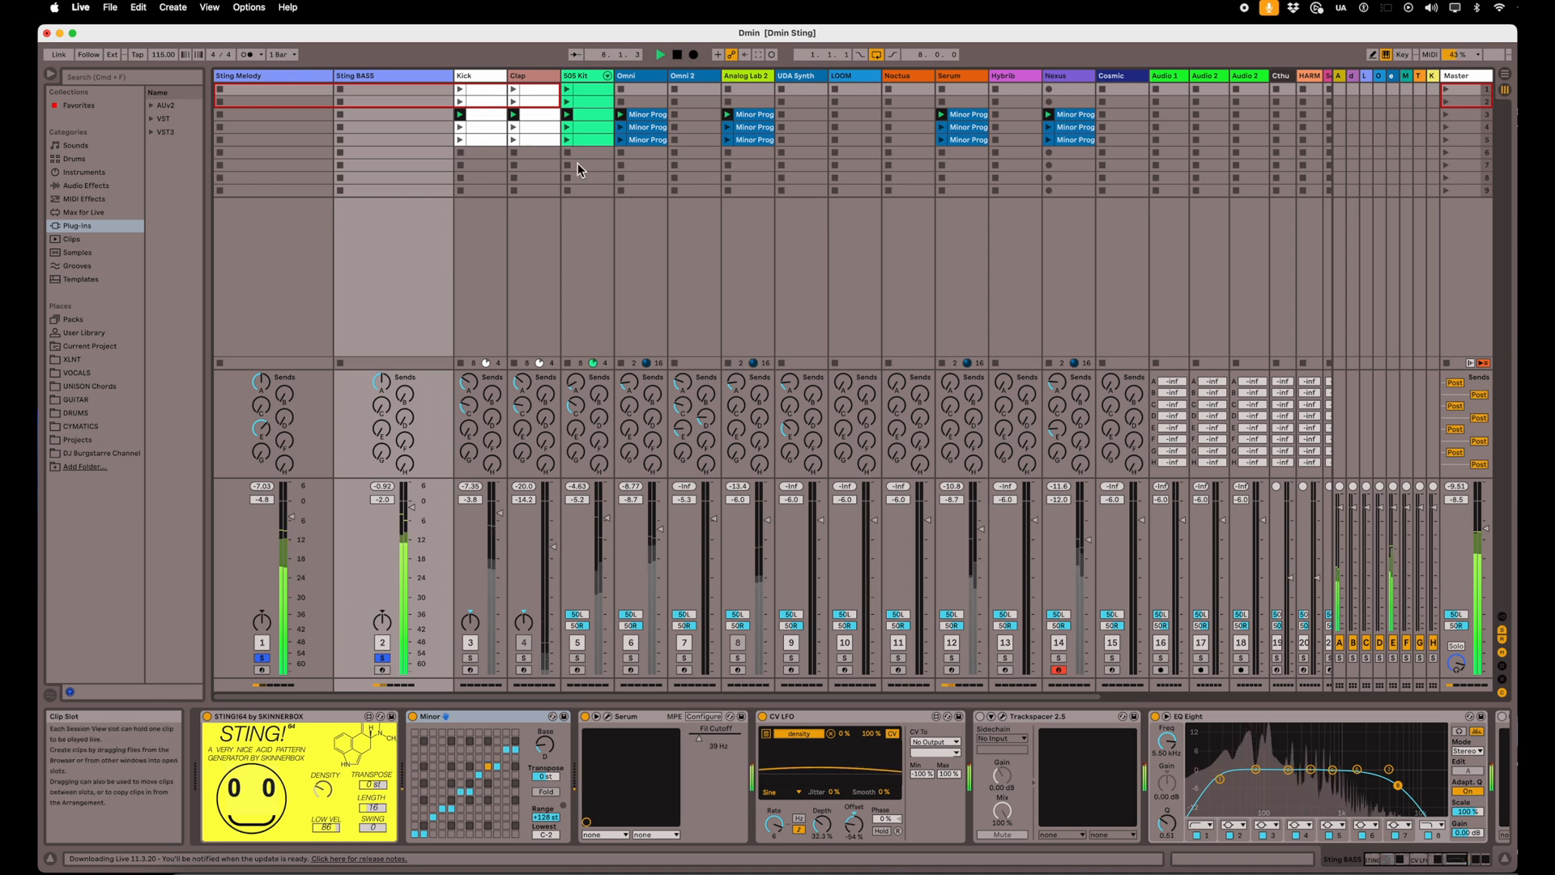
Play the full Dmin Sting session with drums and chords, then stop playback.
click(660, 54)
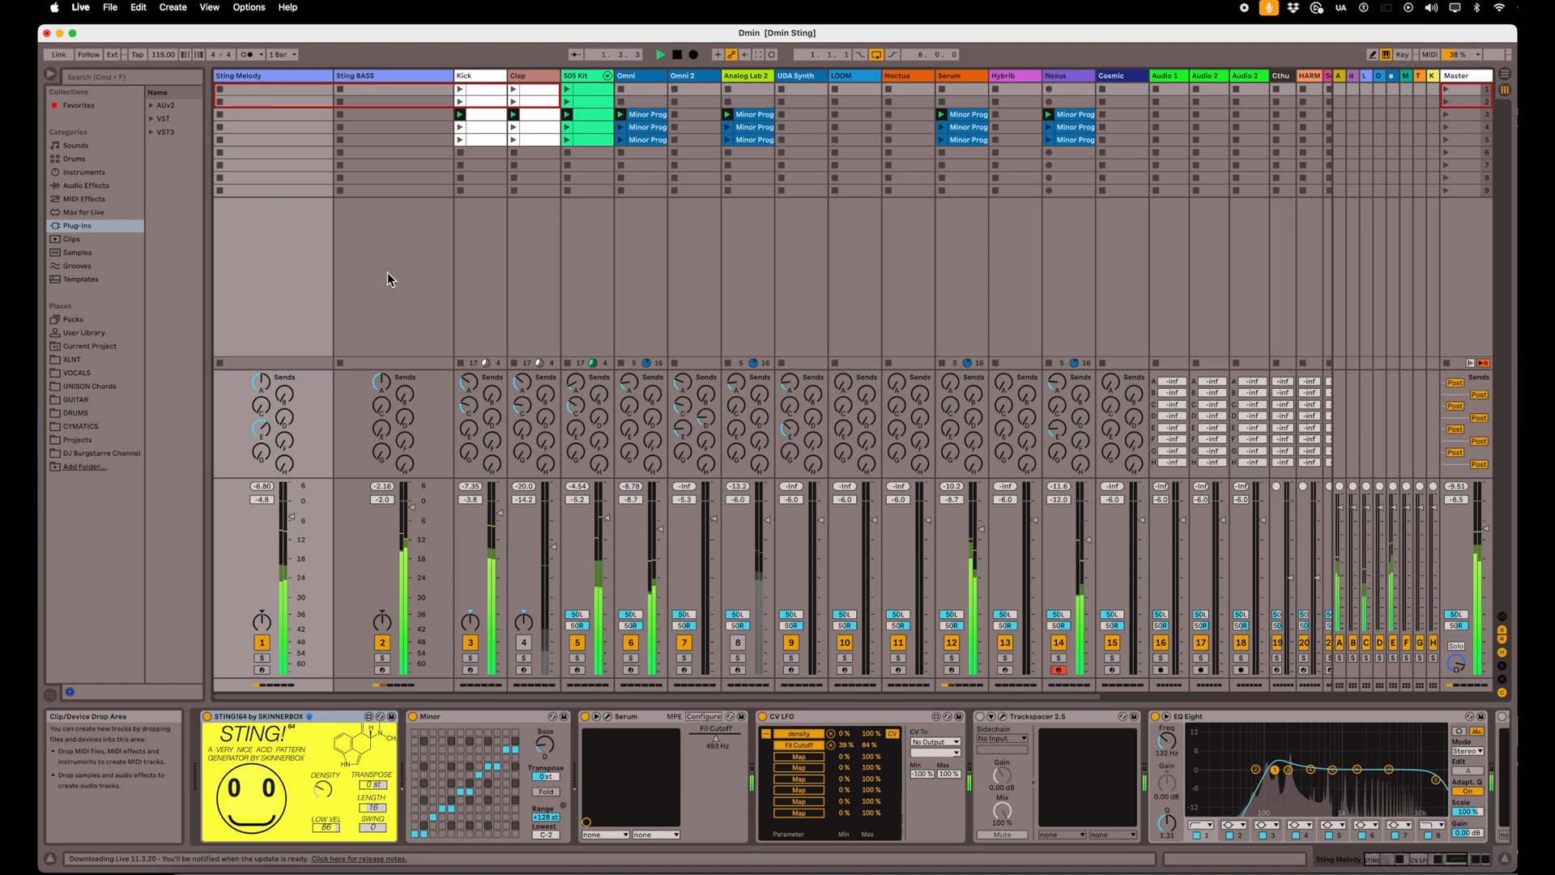
click(659, 54)
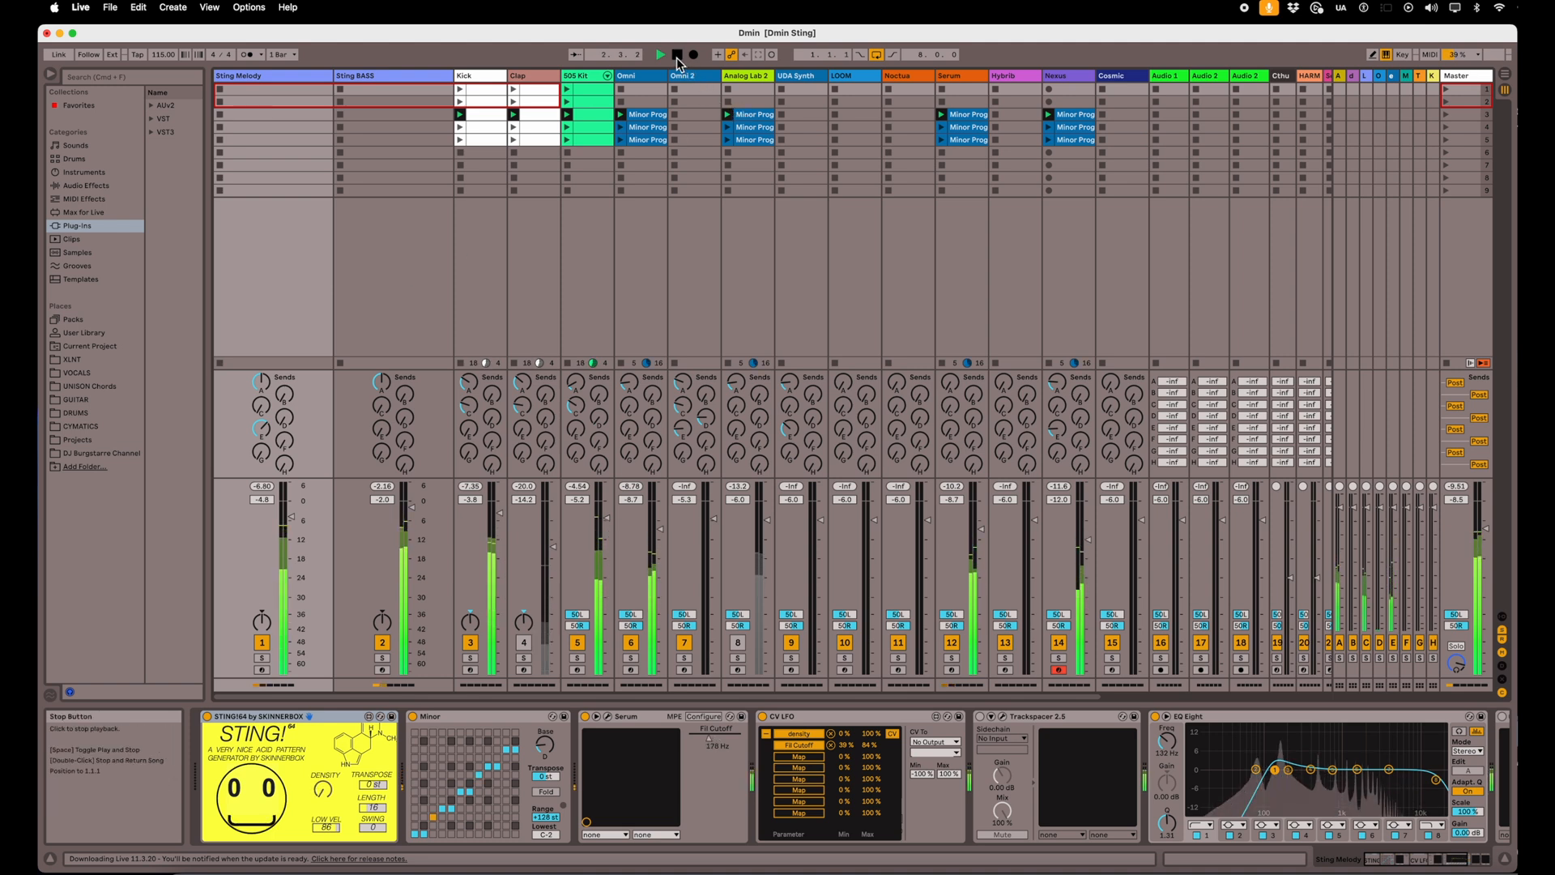